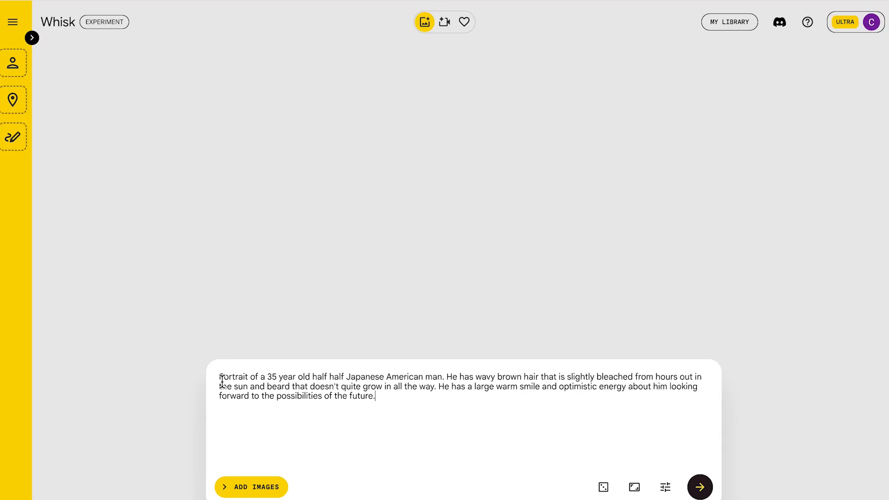
Step: Finish the Whisk portrait prompt of a 35-year-old half Japanese American man with wavy hair
key(ctrl+a)
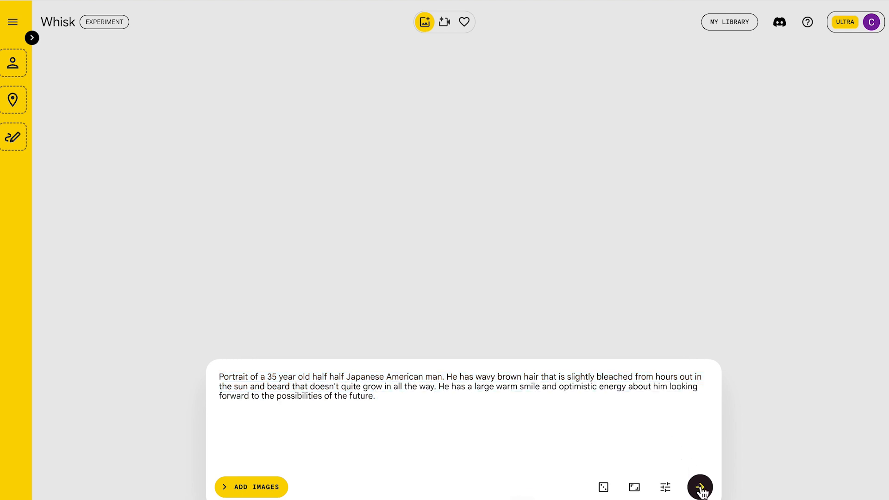
Step: Generate two Whisk portraits, read the white t-shirt portrait's description, and download it
click(699, 486)
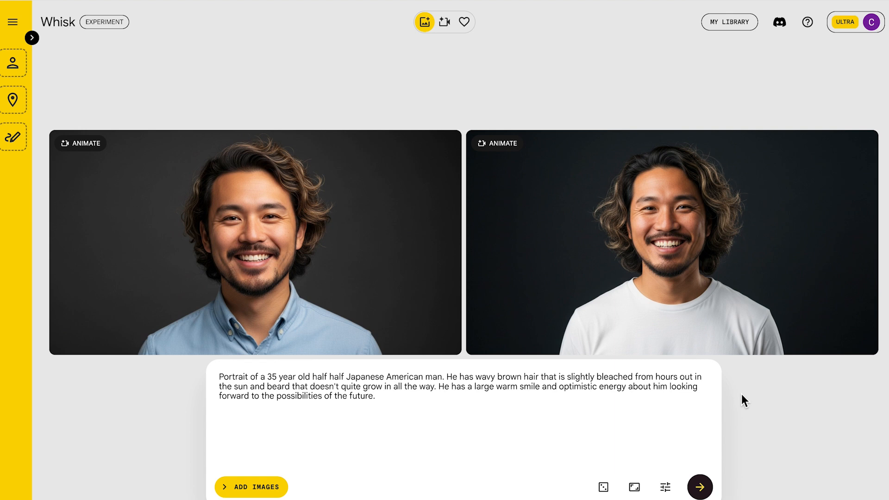
click(32, 37)
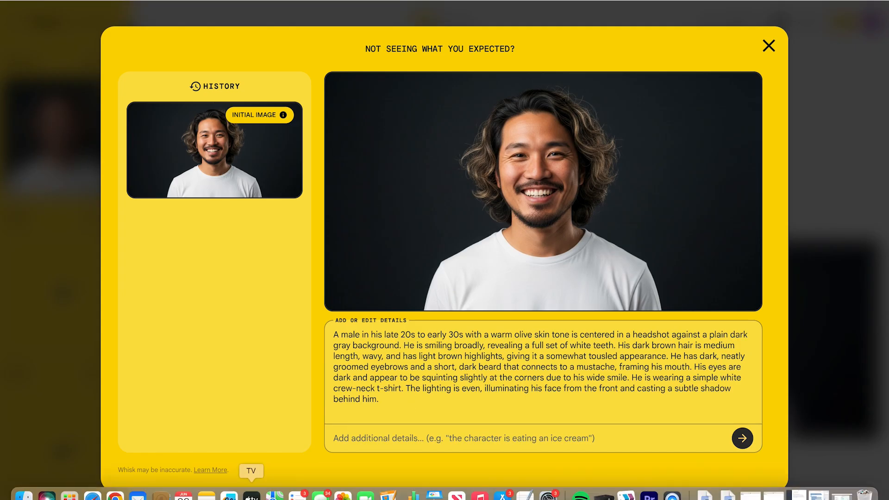
click(768, 45)
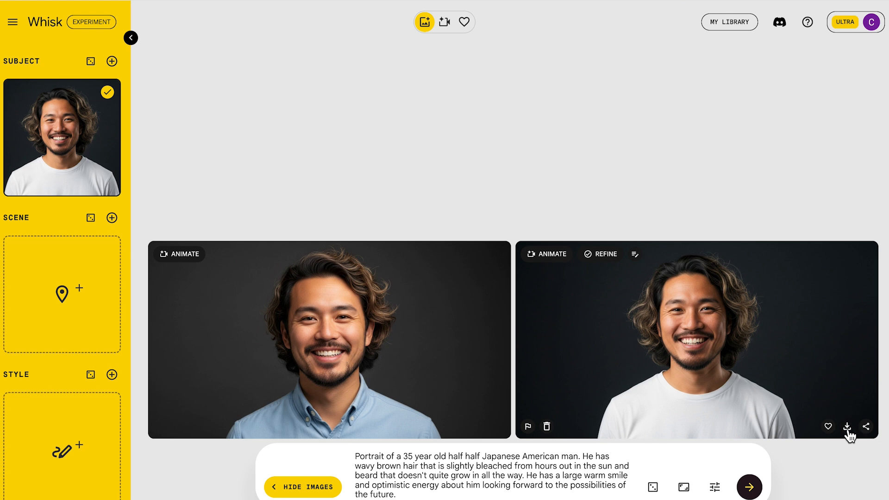
click(846, 427)
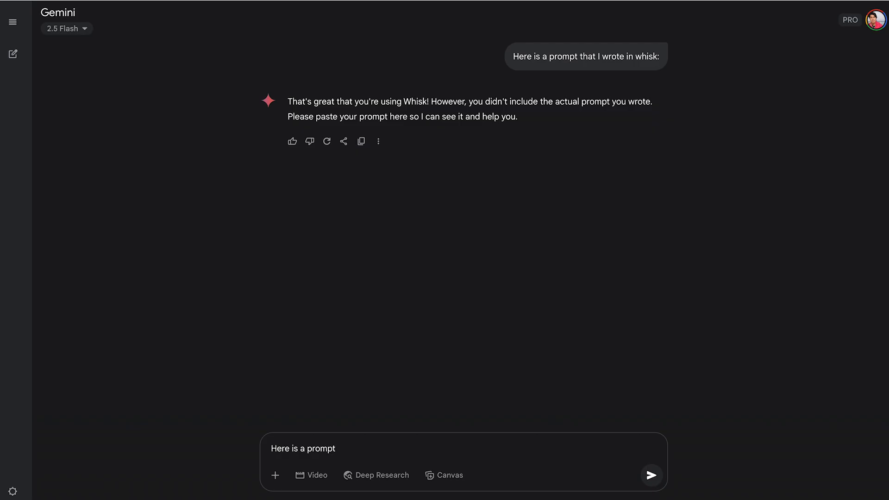
Step: Enter the intro line and paste the Whisk portrait prompt into Gemini's message box
text(that I wrote in)
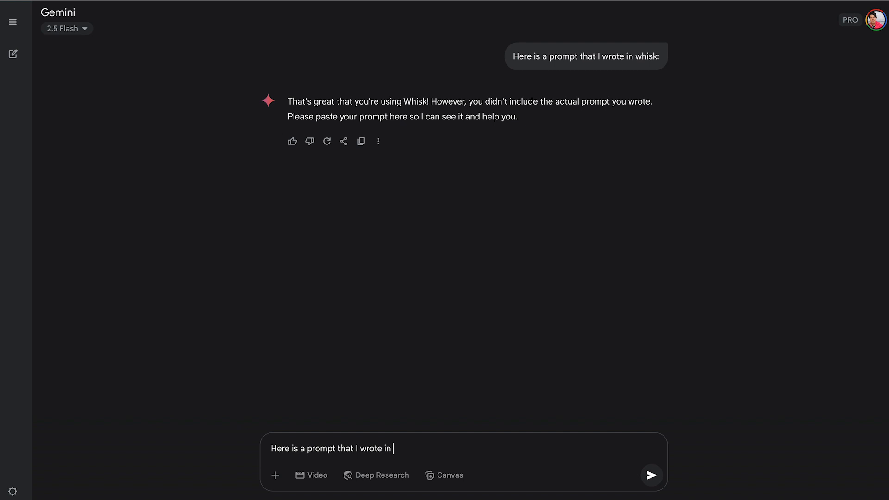
text(whi)
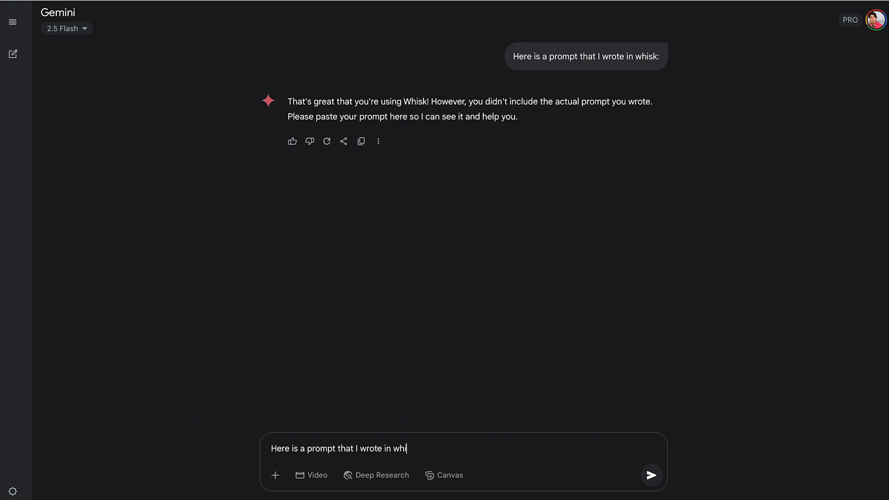
text(sk:)
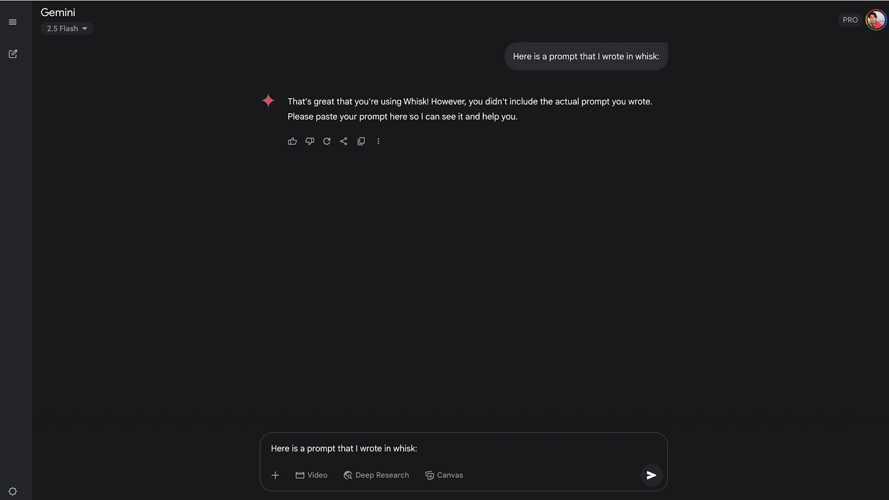
text(Portrait of a 35 year old half half Japanese American man. He has wavy brown hair that is slightly bleached from hours out in the sun and beard that doesn't quite grow in all the way. He has a large warm smile and optimistic energy about him looking forward to the possibilities of the future)
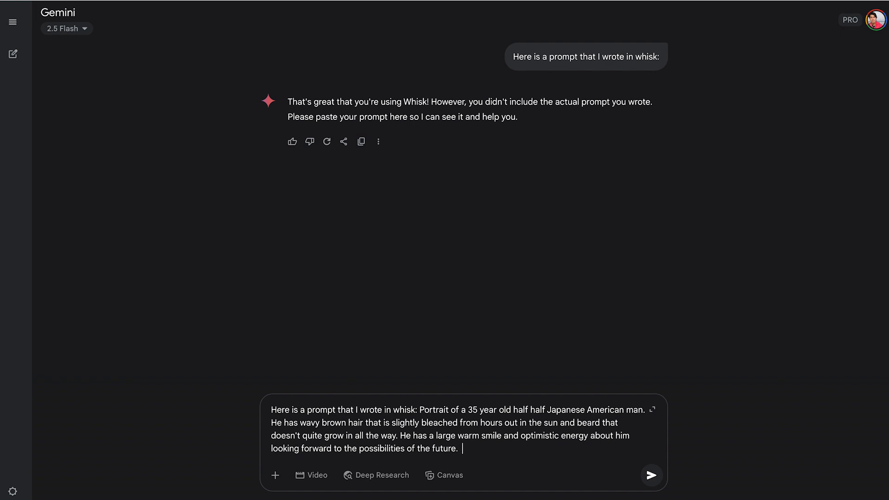
Step: Add the image description received for that portrait after an intro line
text(Here is the image description that I received for this)
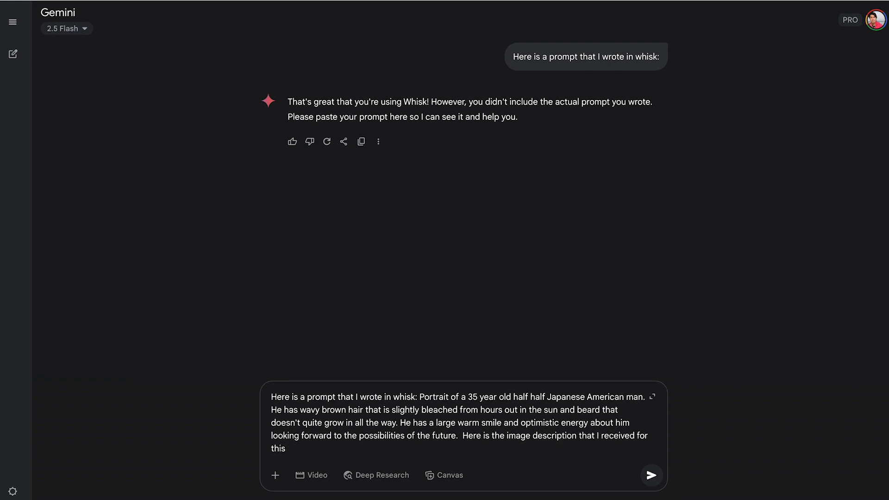
text(image)
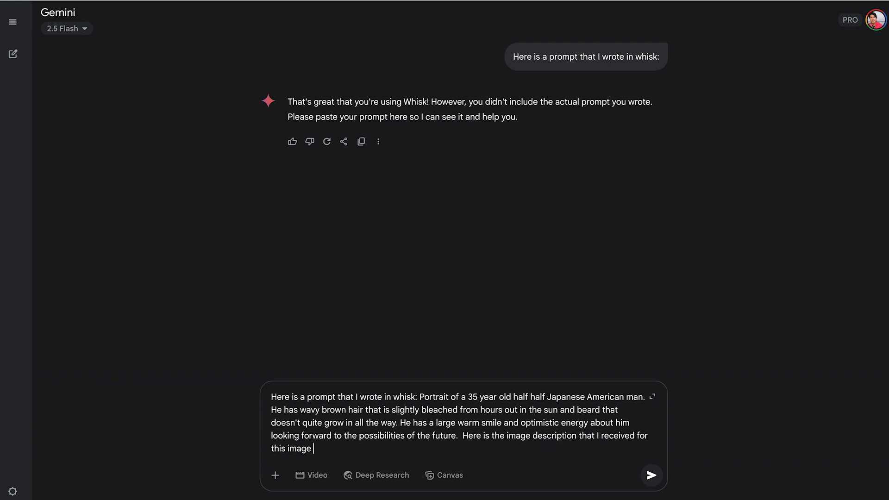
text((attached))
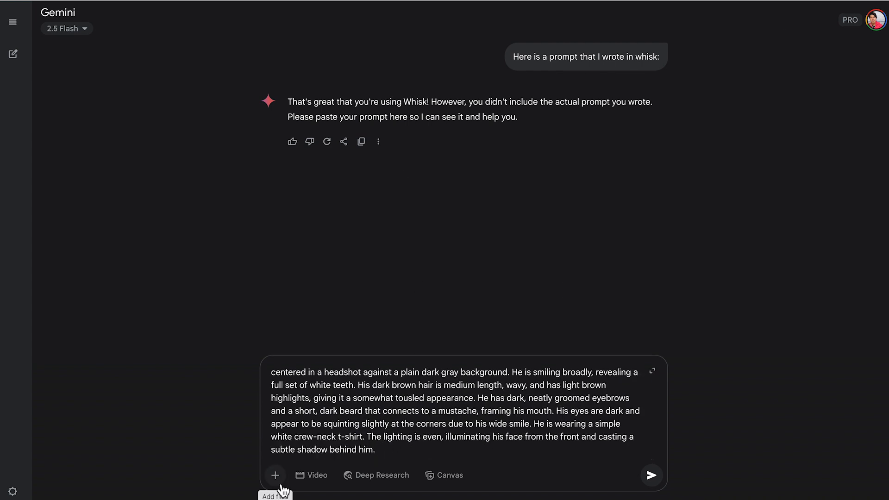
Step: Attach the portrait and send a request for a face-focused Veo 3 description of the man
click(275, 475)
text( I would like a detailed veo)
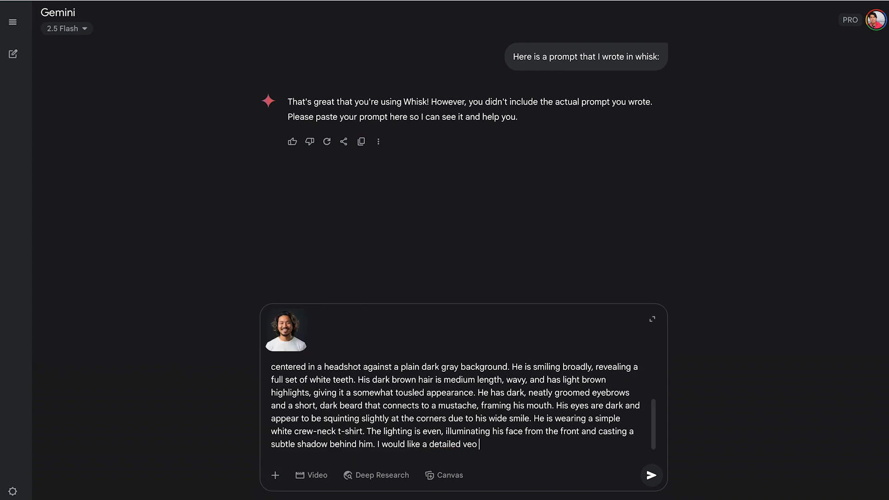
text(3 descrip)
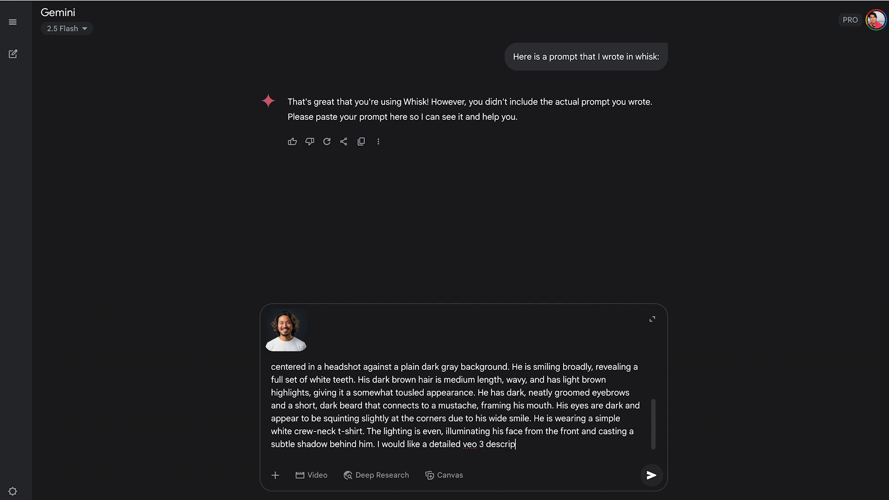
text(tion of just the man that I can use in a template for building pr)
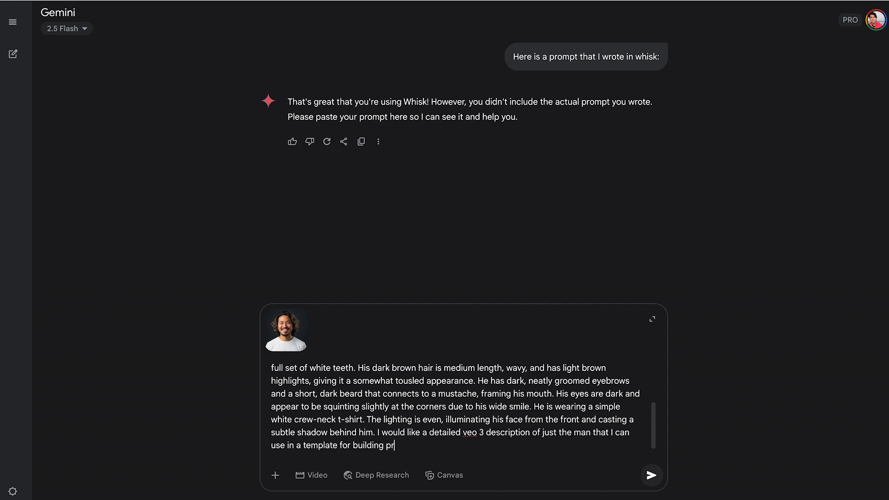
text(ompts where I will try to place him in a consistent looking way. don't worry about the wardrobe, just focus on the face)
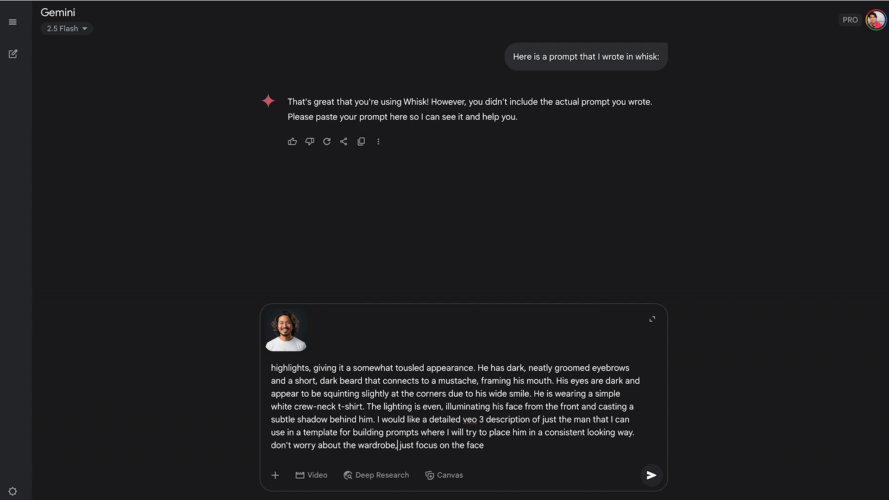
click(651, 475)
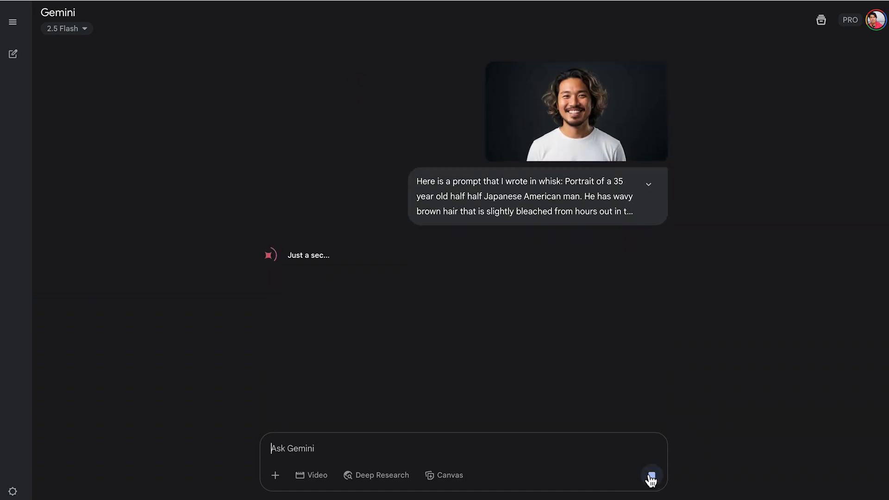
Step: Expand the sent message and scroll to Gemini's reply naming him Kenji Tanaka
click(648, 184)
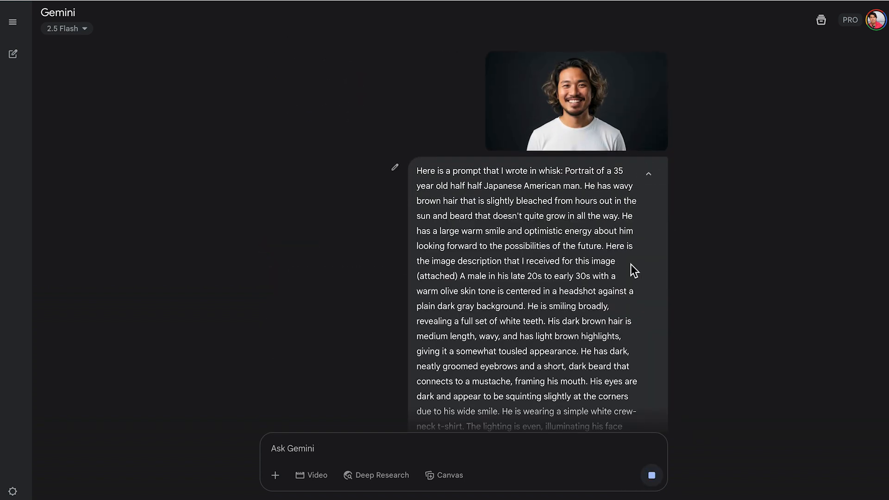
scroll(down, 3)
text(Can you gi)
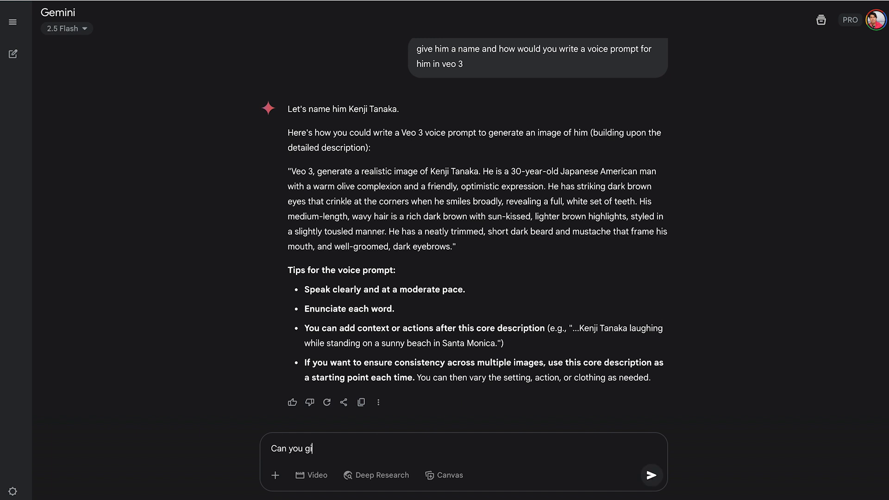
Step: Ask Gemini for a more detailed voice prompt and scroll through the sectioned reply
text(ve me a more de)
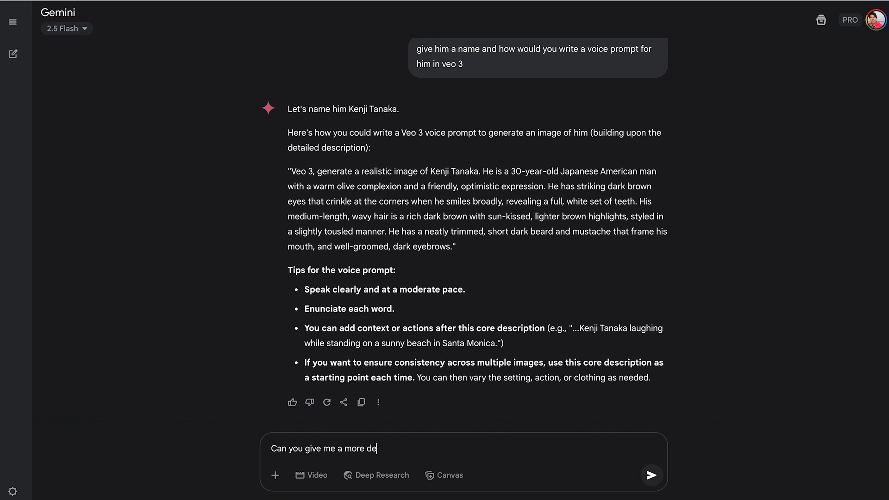
text(tailed prompt for his voice)
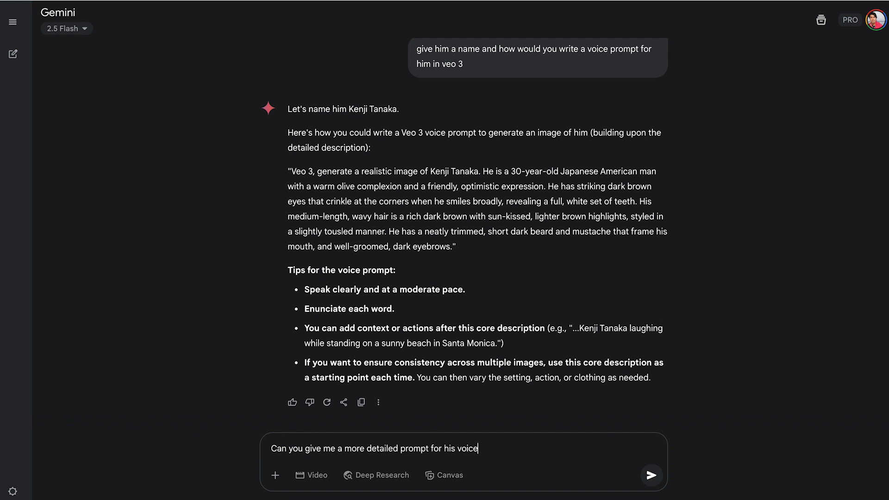
text(?)
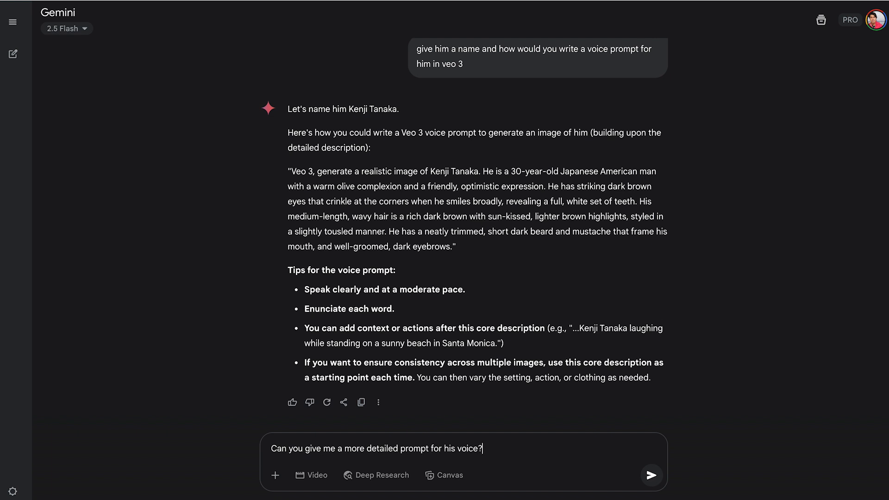
click(650, 475)
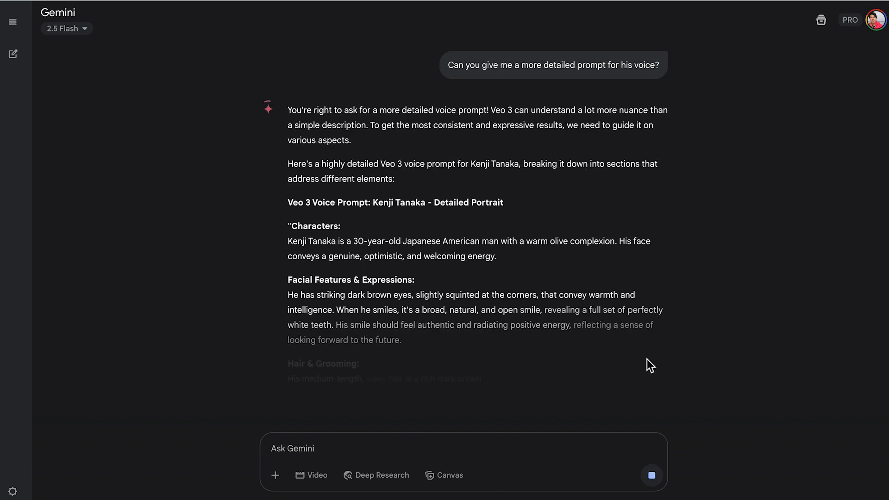
scroll(down, 3)
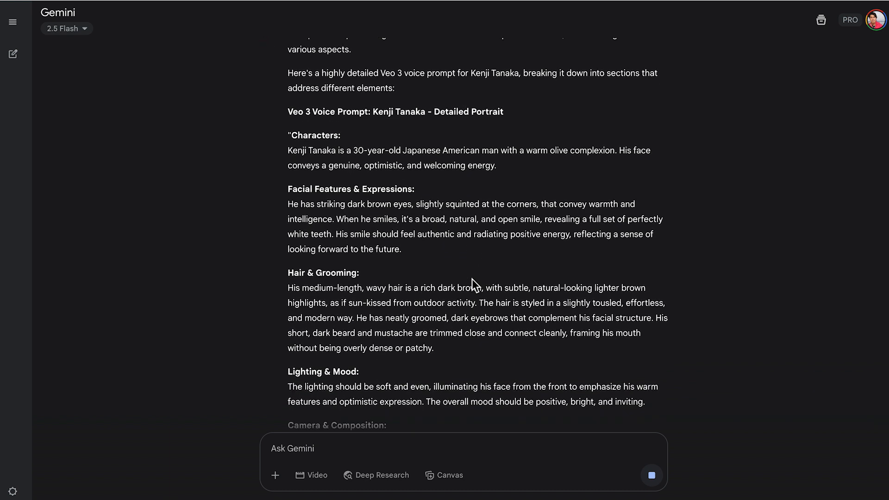
scroll(down, 3)
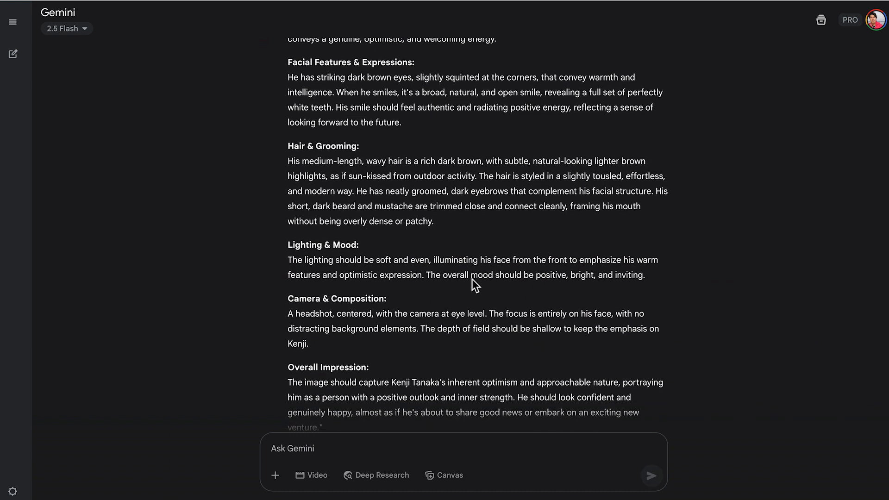
Step: Request a medium-tone, quick-cadence, warm voice prompt and review Gemini's Audio prompt answer
scroll(down, 3)
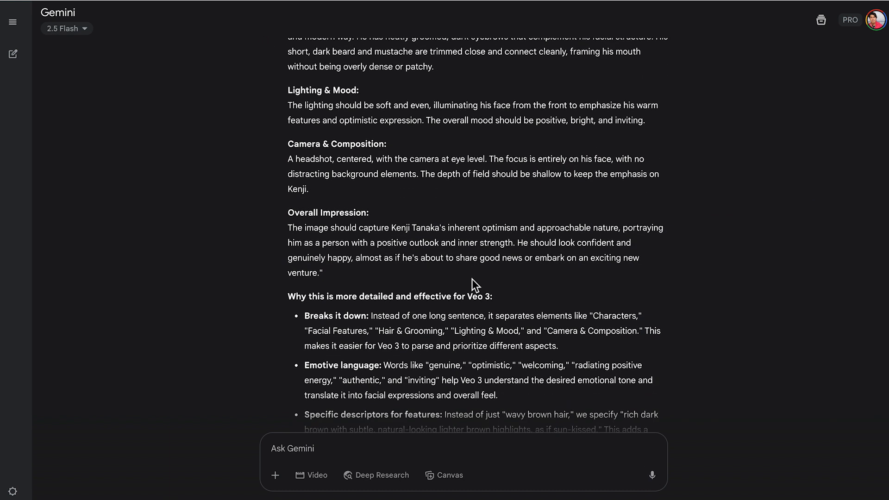
text(I want his voice to be a medium tone with a quick cadence with a warmth. can you write a prompt for his voice so i can consistently try to re-create it in veo 3)
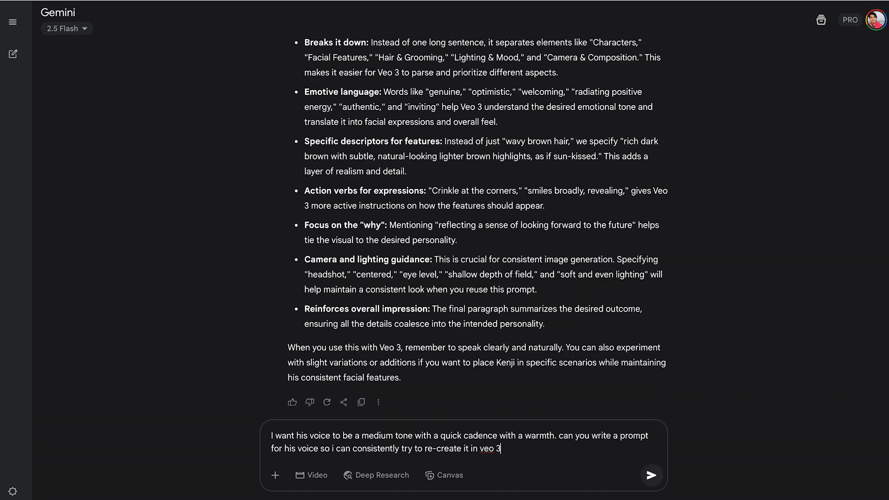
click(650, 475)
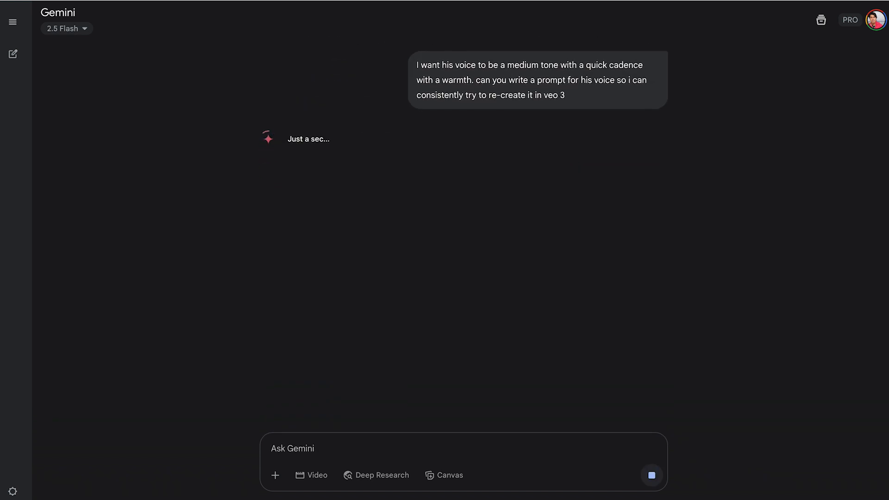
mouse_move(414, 329)
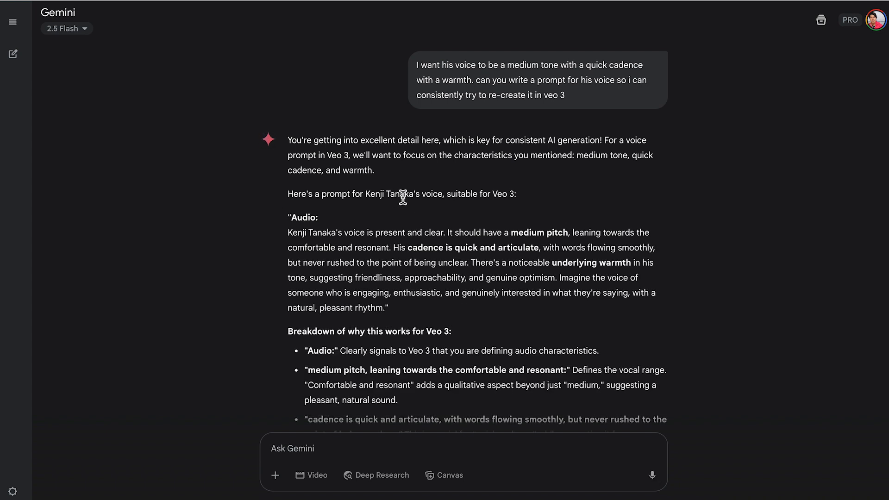
scroll(down, 3)
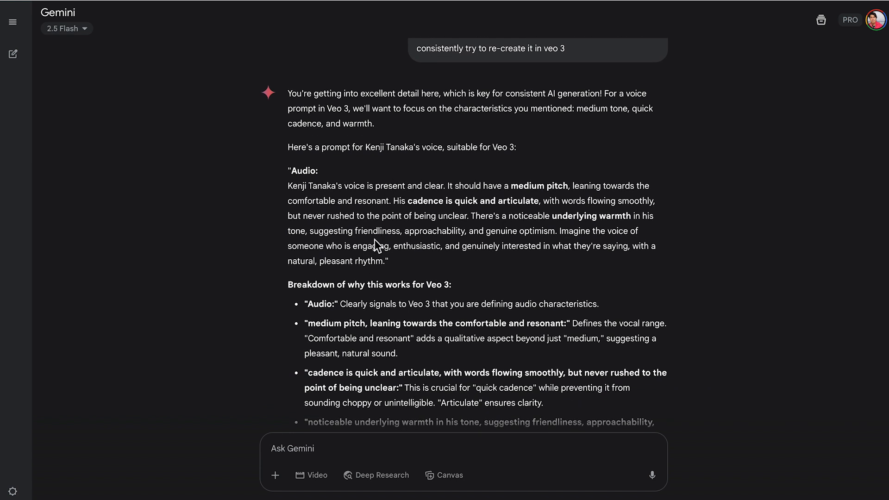
mouse_move(381, 233)
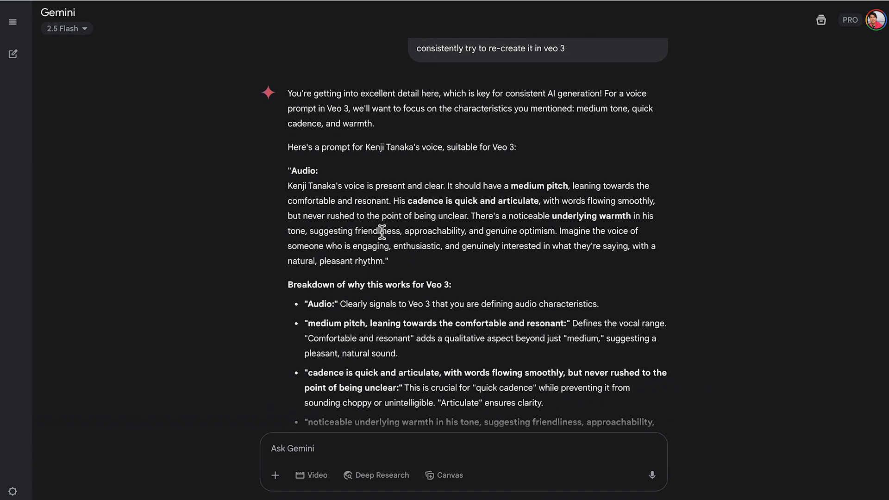
mouse_move(389, 220)
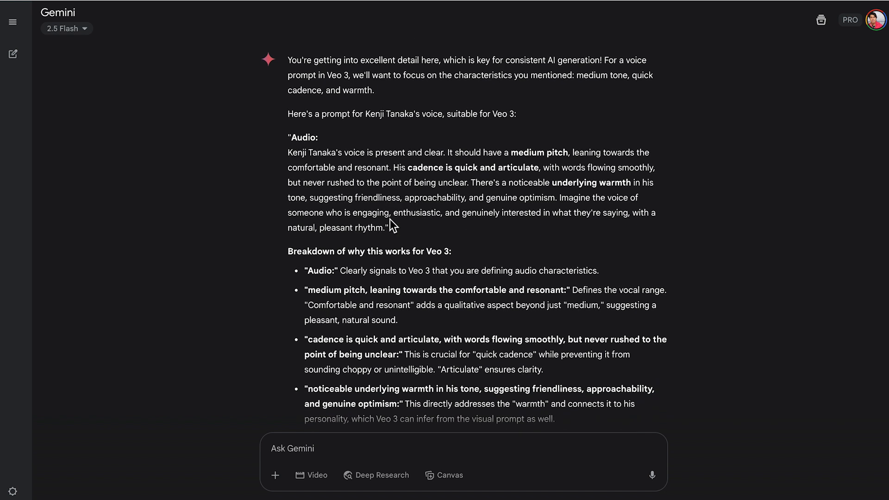
scroll(up, 3)
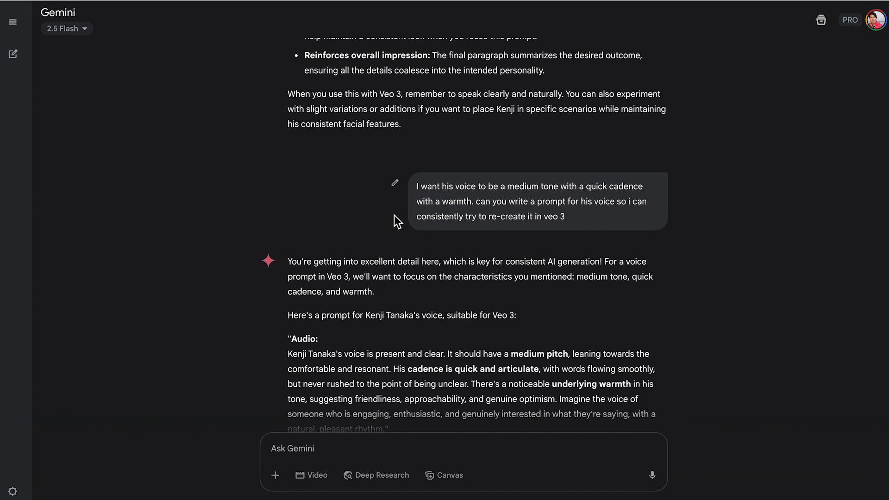
scroll(down, 3)
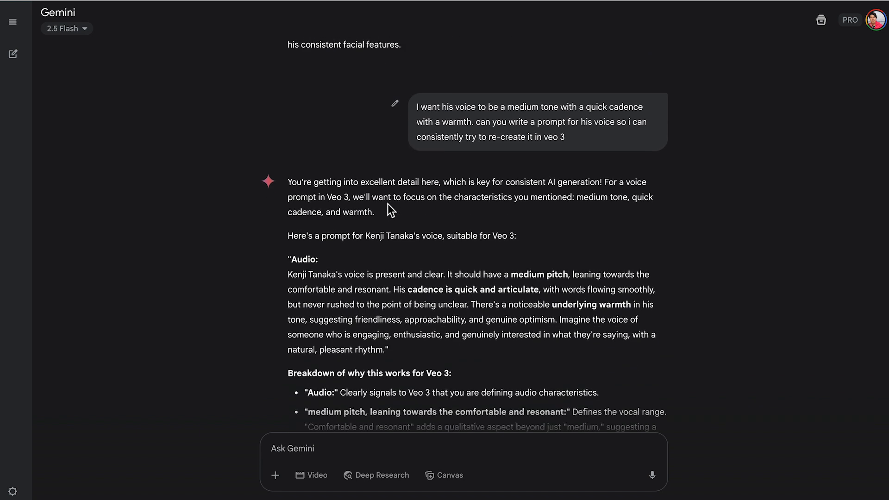
Step: Send the numbered request for Kenji, voice and cinematic 35mm shot core prompts
text(Please provide: 1. core prompt for kenji tanaka 2. core prompt for kenji's voice 3. core prompt for a cinematic style shot on a 35mm)
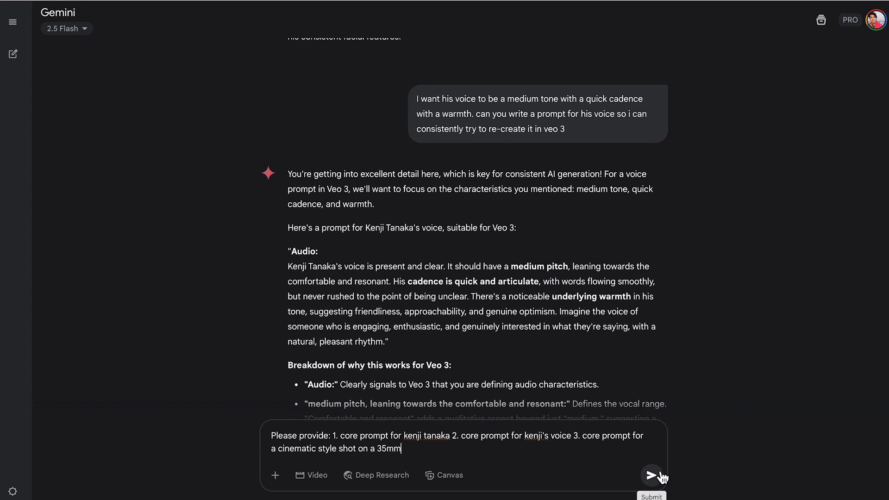
click(651, 475)
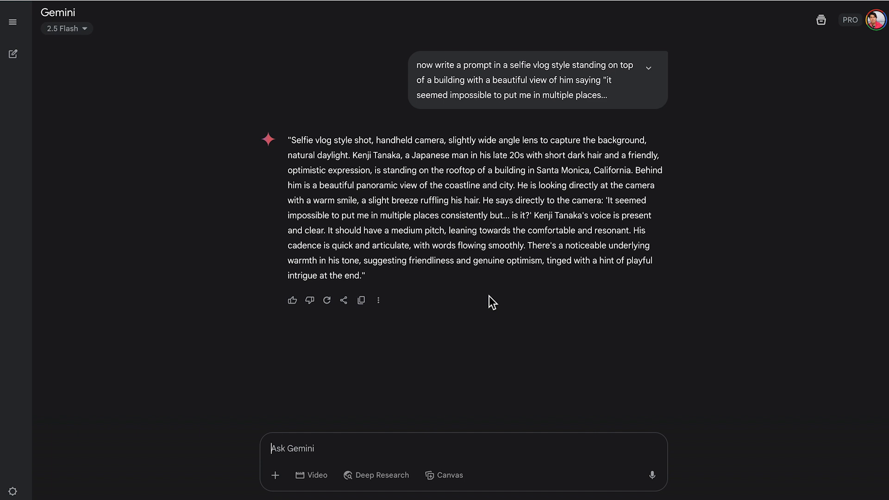
mouse_move(323, 154)
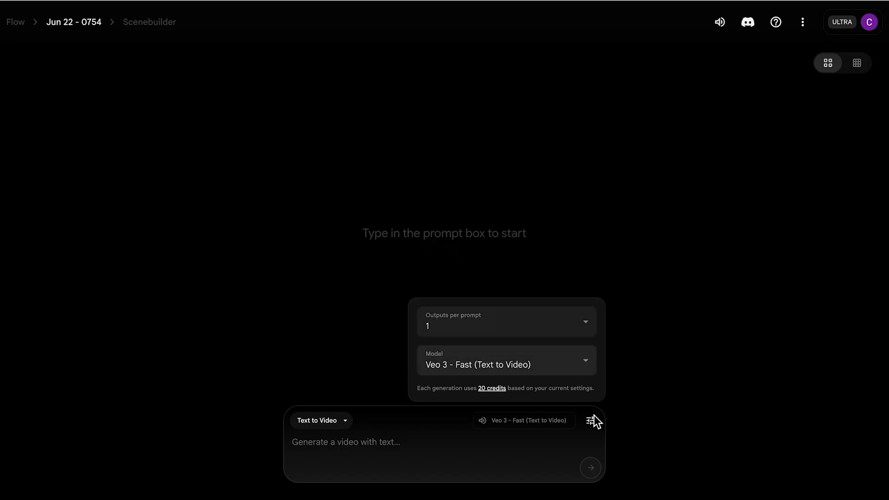
Step: Open Flow's prompt settings to confirm one output per prompt on Veo 3 - Fast
click(592, 420)
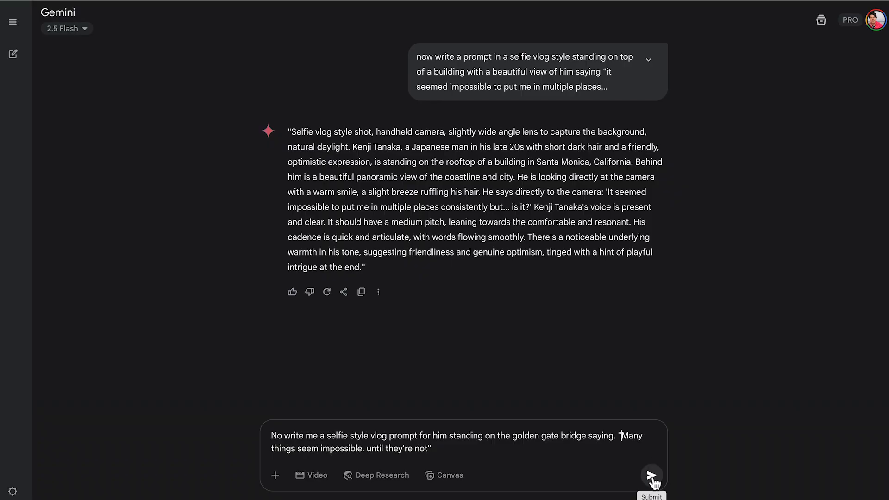
mouse_move(279, 442)
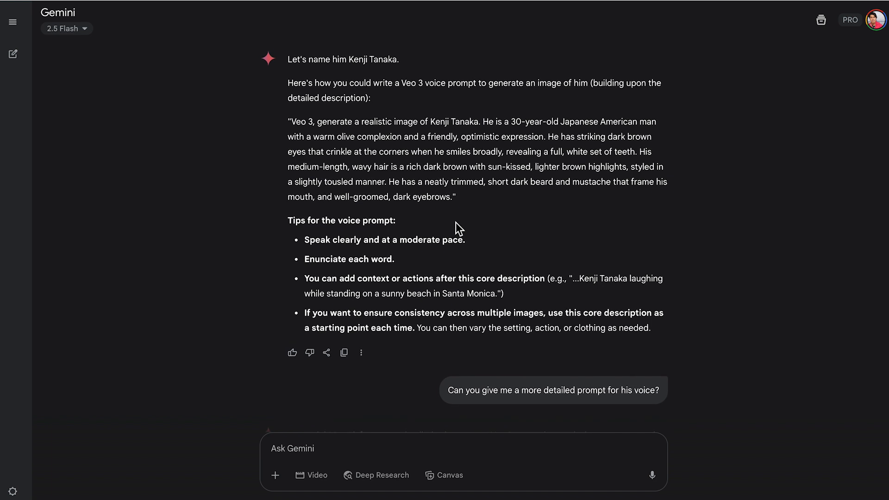
mouse_move(504, 135)
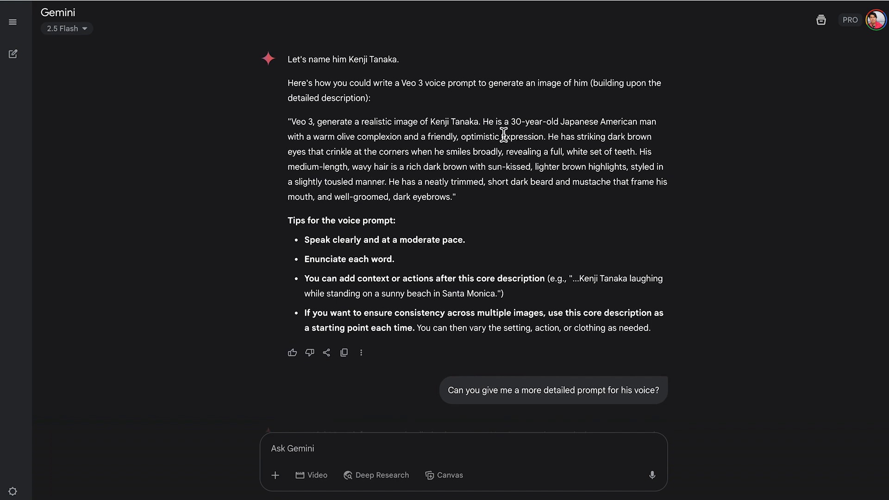
mouse_move(432, 126)
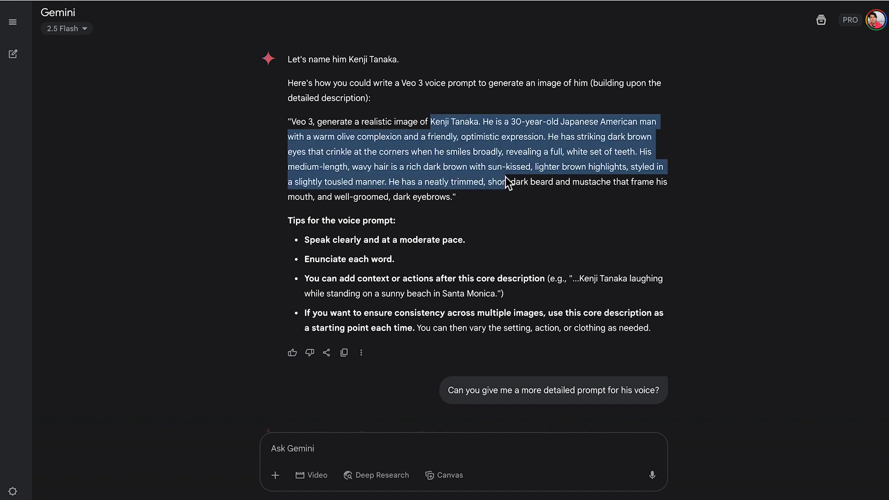
mouse_move(506, 180)
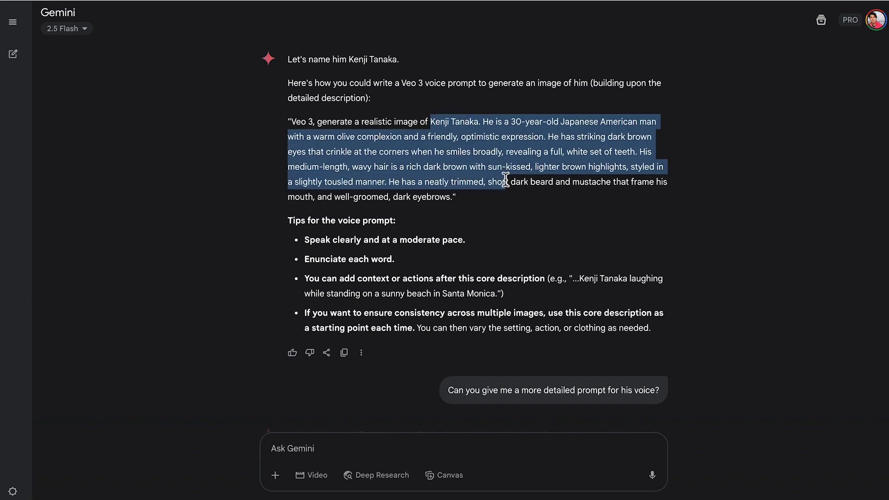
Step: Scroll through Gemini's earlier response to locate Kenji Tanaka's appearance description
scroll(down, 3)
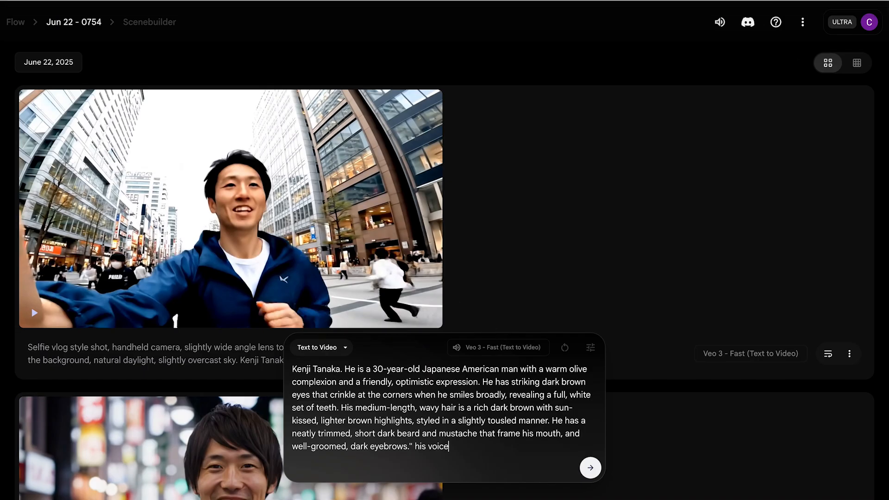
Step: Write Kenji's park-bench prompt with resonant medium-pitch voice, 35mm cinematic look and 'impossible' line
text(is medium pitch, leaning towards the comfortable and resonant)
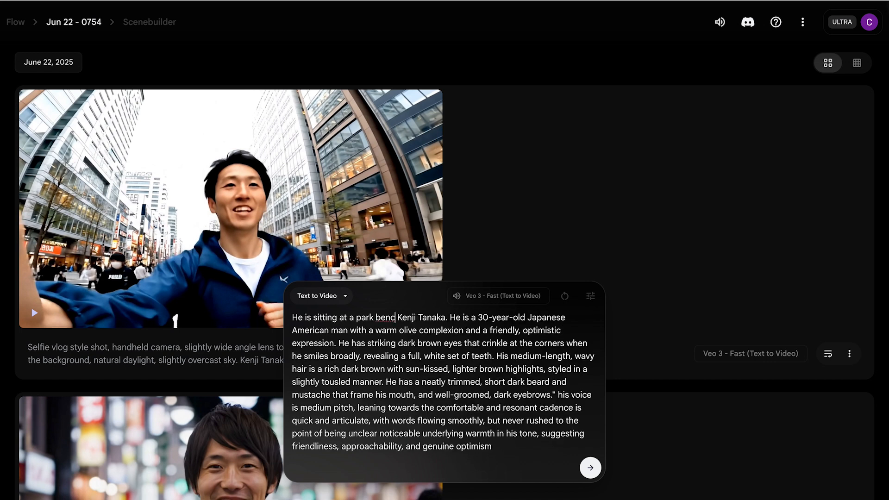
text(ch.)
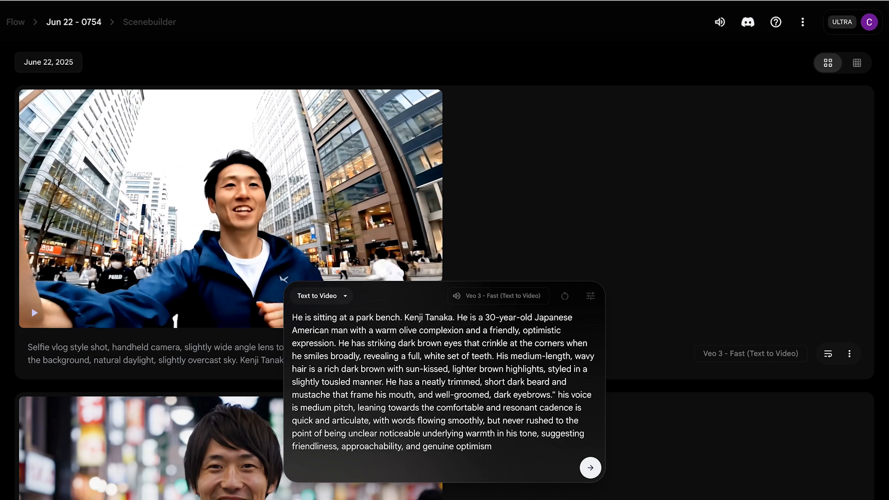
mouse_move(555, 24)
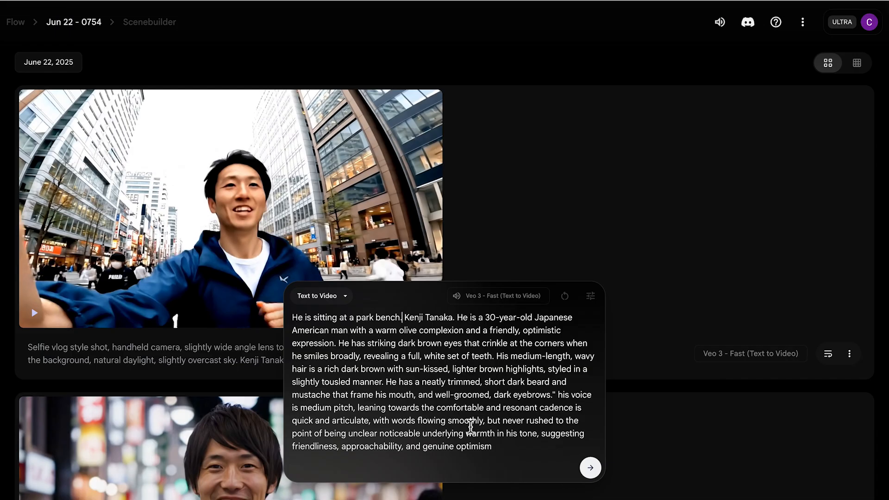
text(Cinematic shot, 35mm film, shallow depth of field, warm lighting, dynamic composition.)
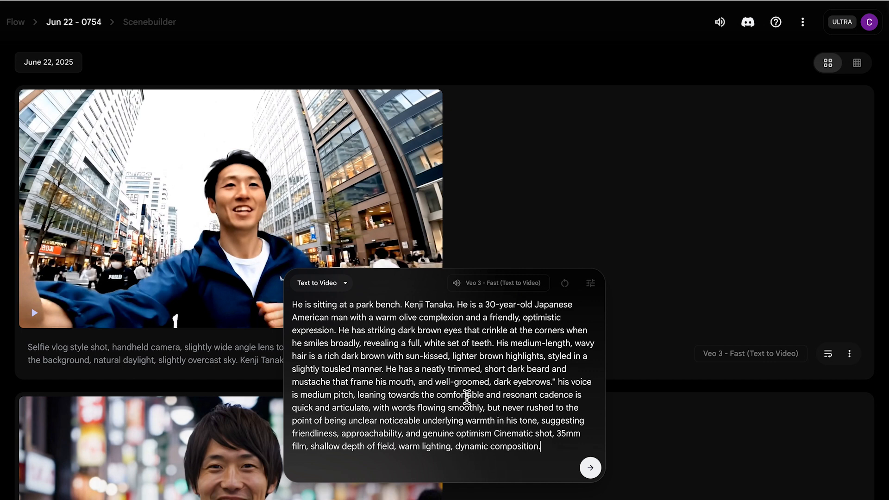
text(He looks directly into camera and says "many people said it was impossible to consistent)
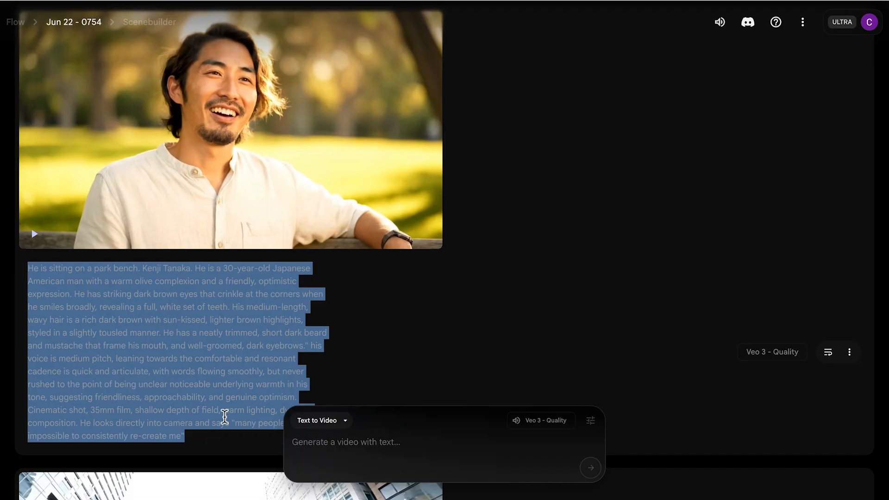
Step: Load the park-bench prompt and change its setting to a New York subway
click(339, 449)
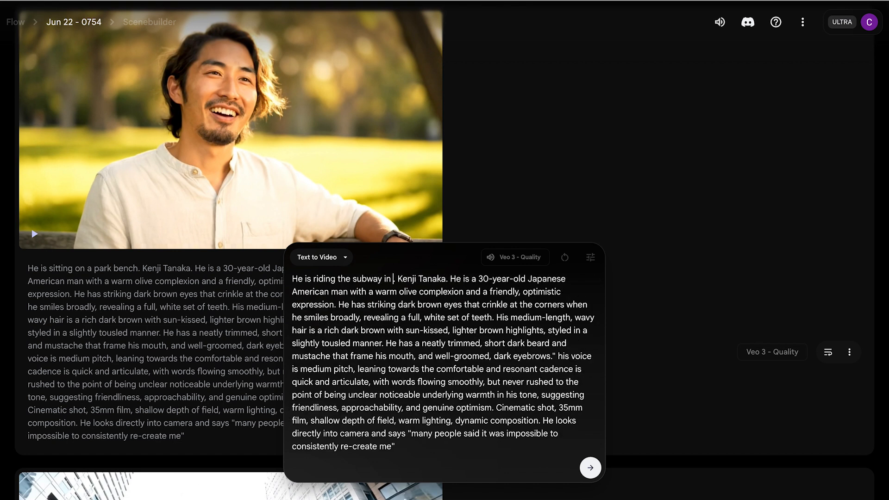
text(New York)
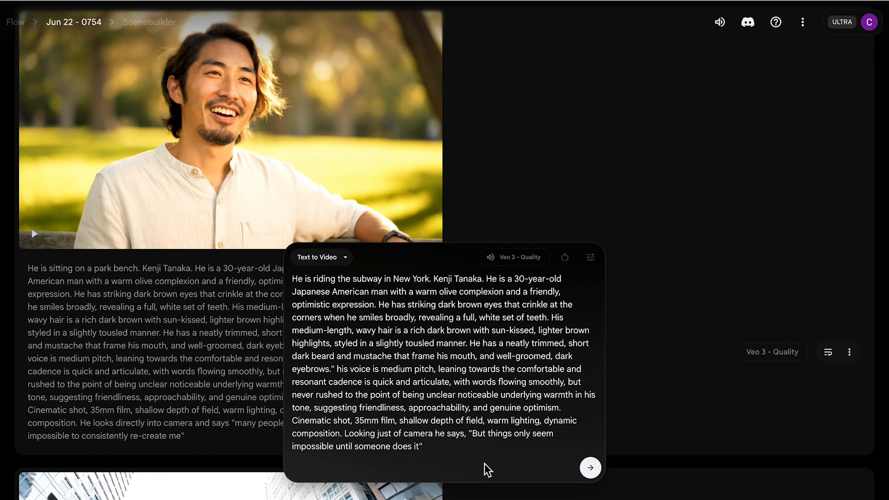
mouse_move(576, 473)
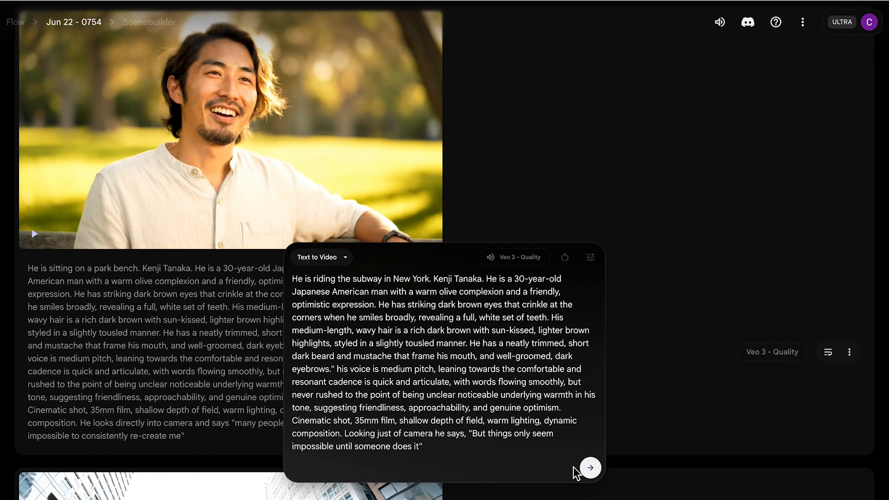